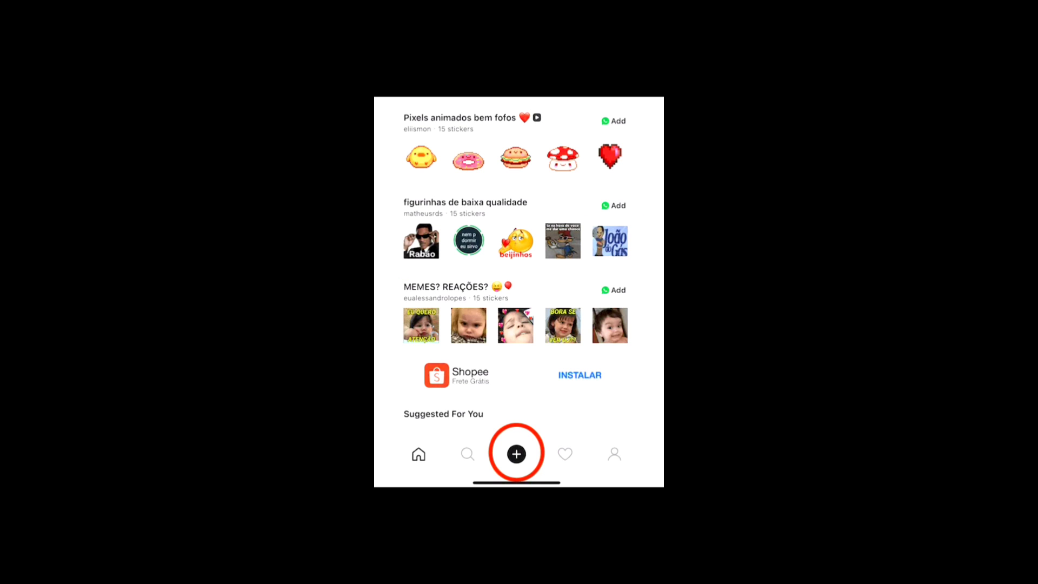
Start creating a new sticker from the bottom navigation bar.
{"action": "left_click", "coordinate": [516, 454]}
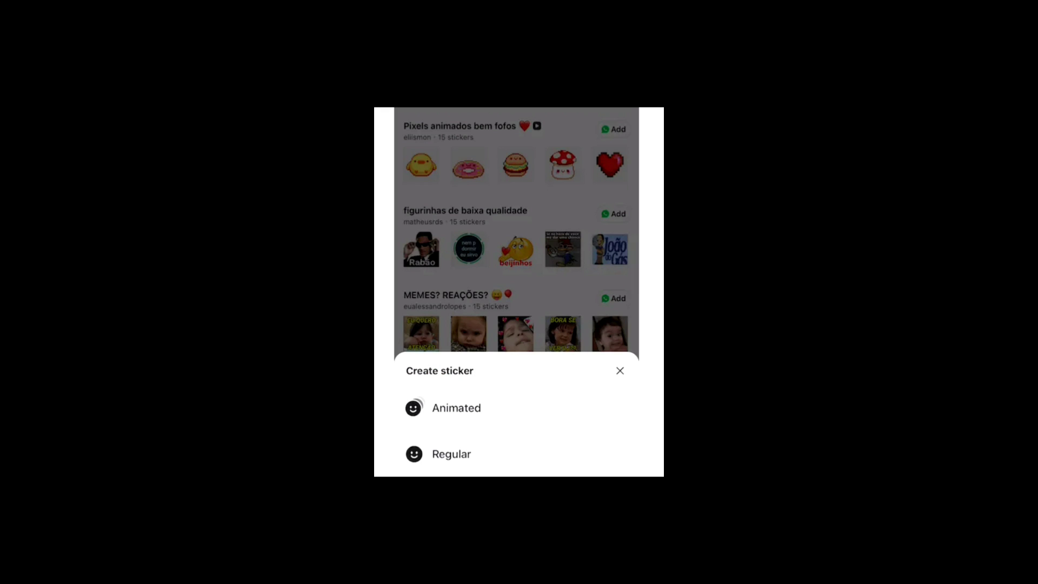
Choose a Regular sticker so the flower photo gets cut out in the editor.
{"action": "left_click", "coordinate": [451, 453]}
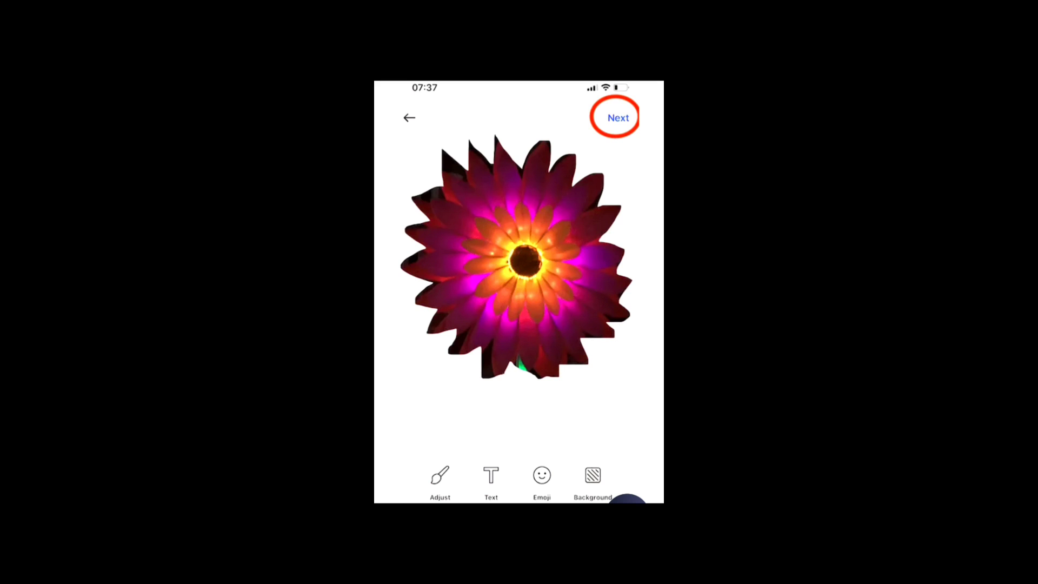
Finish editing and create the private pack 'Flowers' containing the flower sticker.
{"action": "left_click", "coordinate": [616, 116]}
{"action": "type", "text": "Flowers"}
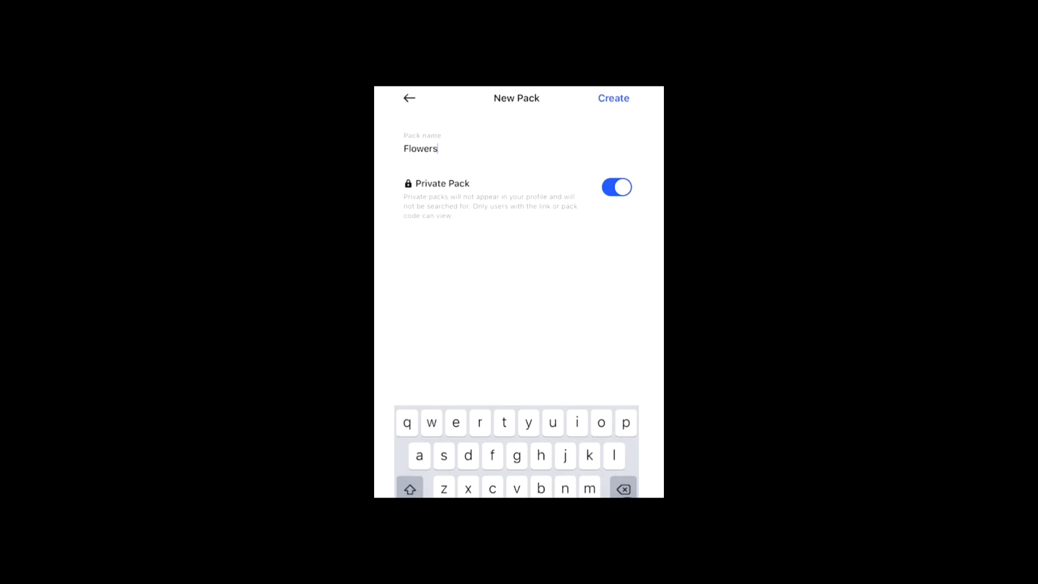
{"action": "left_click", "coordinate": [612, 99]}
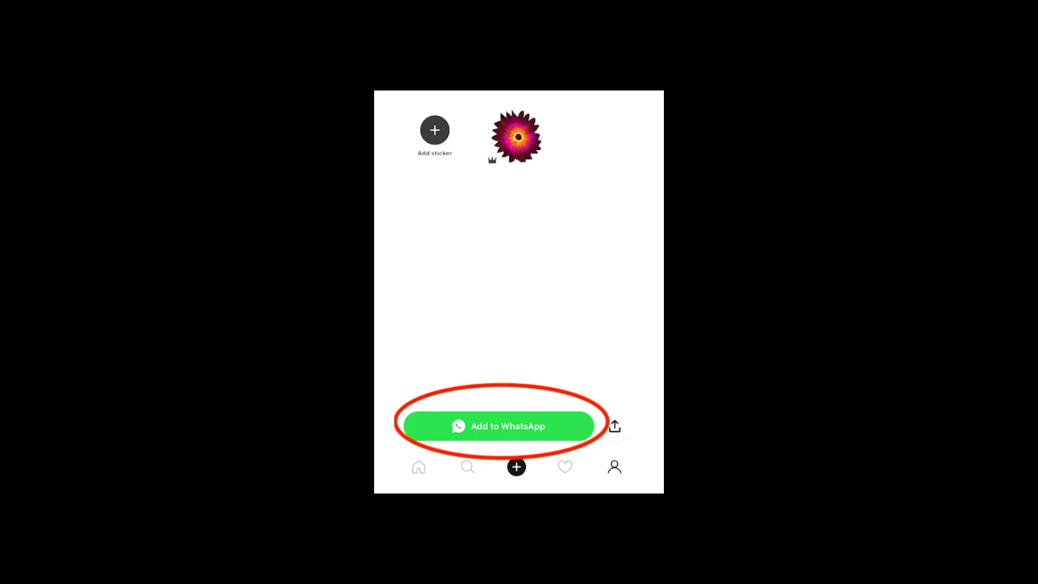